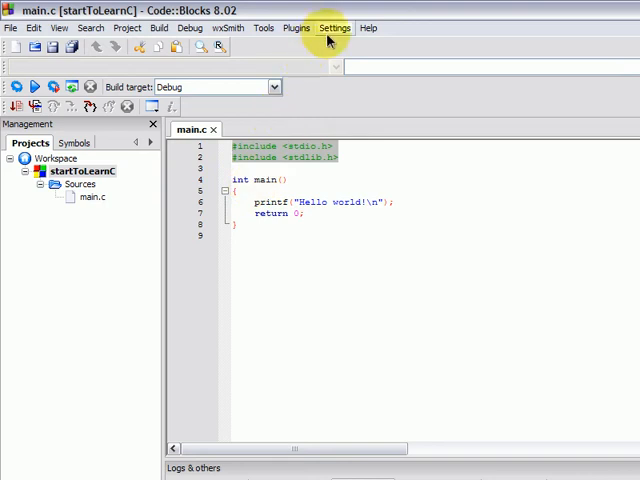
# Show the Settings menu with its list of program-wide settings categories
pyautogui.click(336, 28)
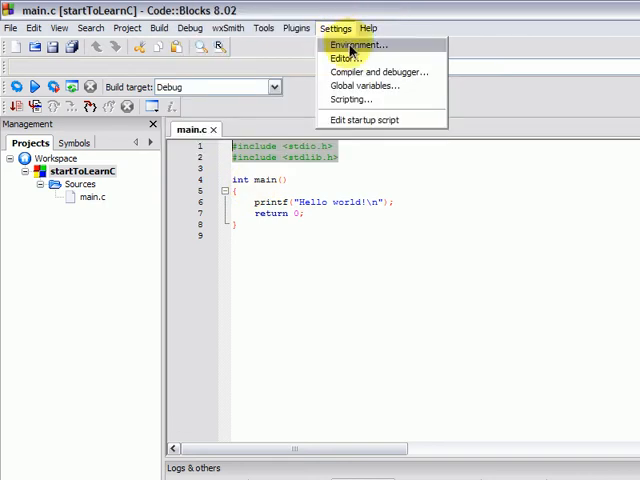
pyautogui.moveTo(380, 72)
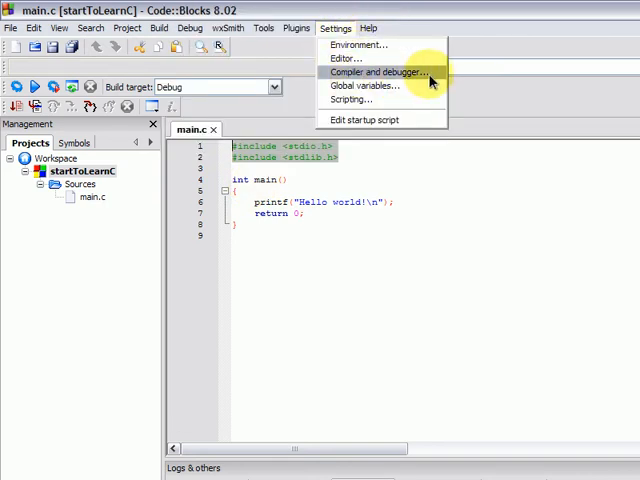
# Show the GNU GCC Compiler's toolchain executables in the compiler and debugger settings
pyautogui.click(376, 72)
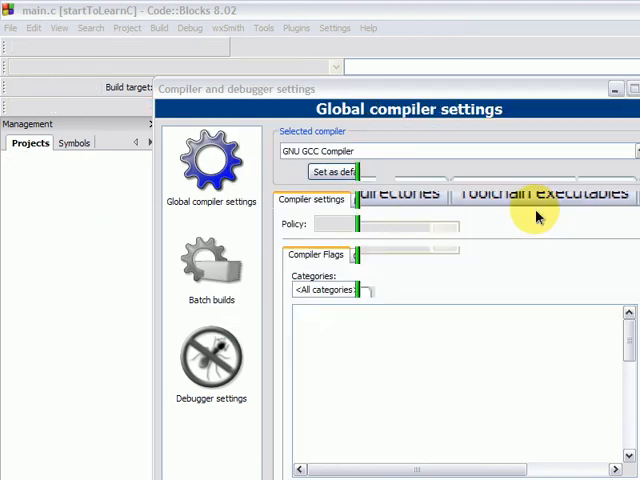
pyautogui.click(542, 200)
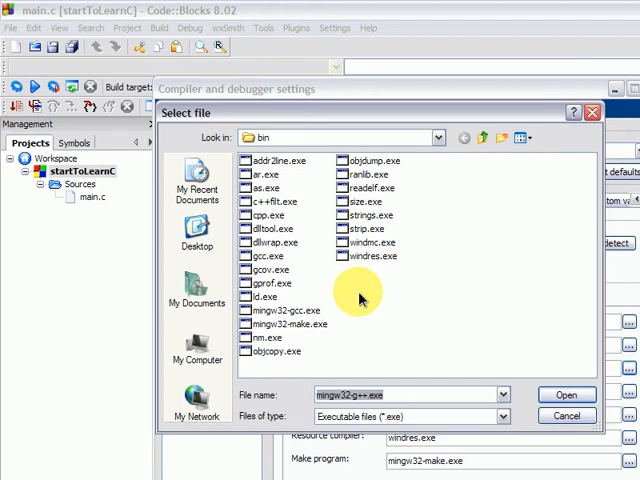
pyautogui.moveTo(332, 384)
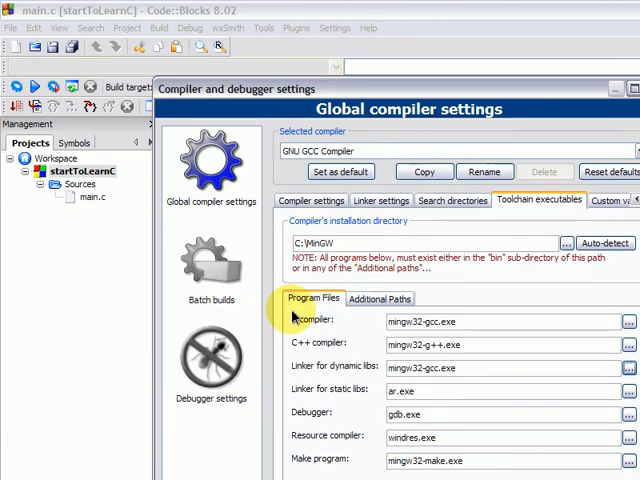
pyautogui.moveTo(350, 388)
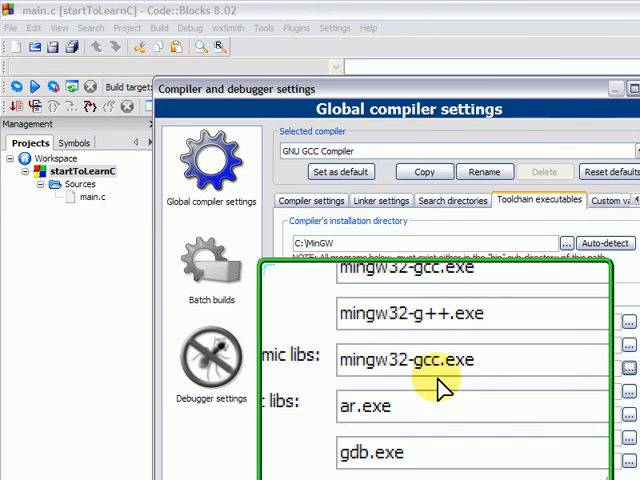
pyautogui.scroll(3)
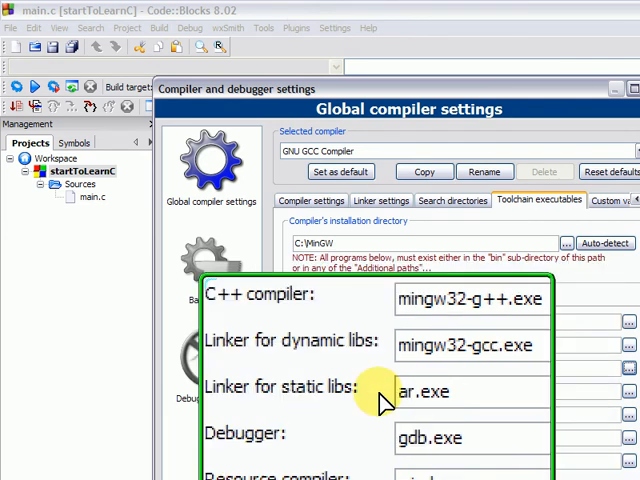
pyautogui.scroll(-3)
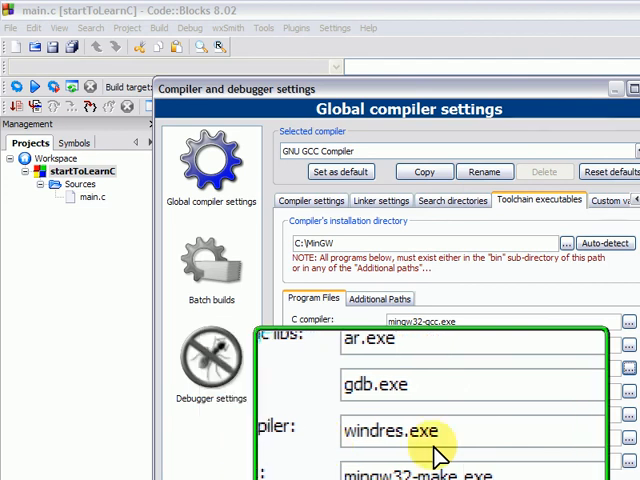
pyautogui.scroll(-3)
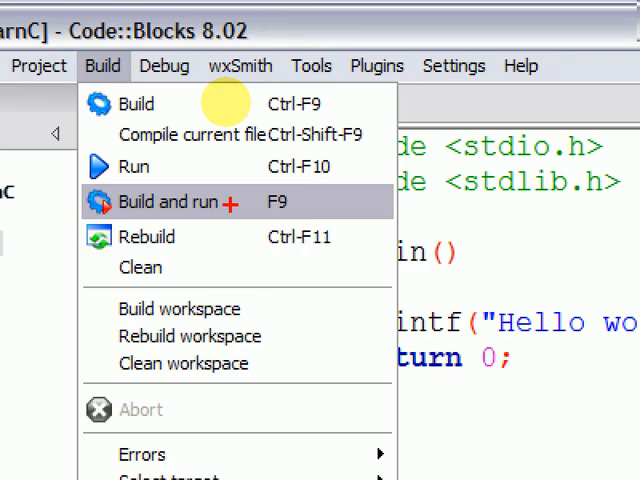
# Build and run the Hello world program so its console prints "Hello world!"
pyautogui.click(168, 200)
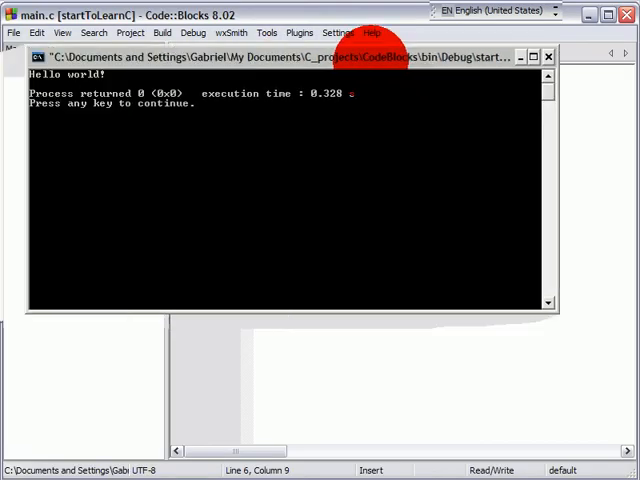